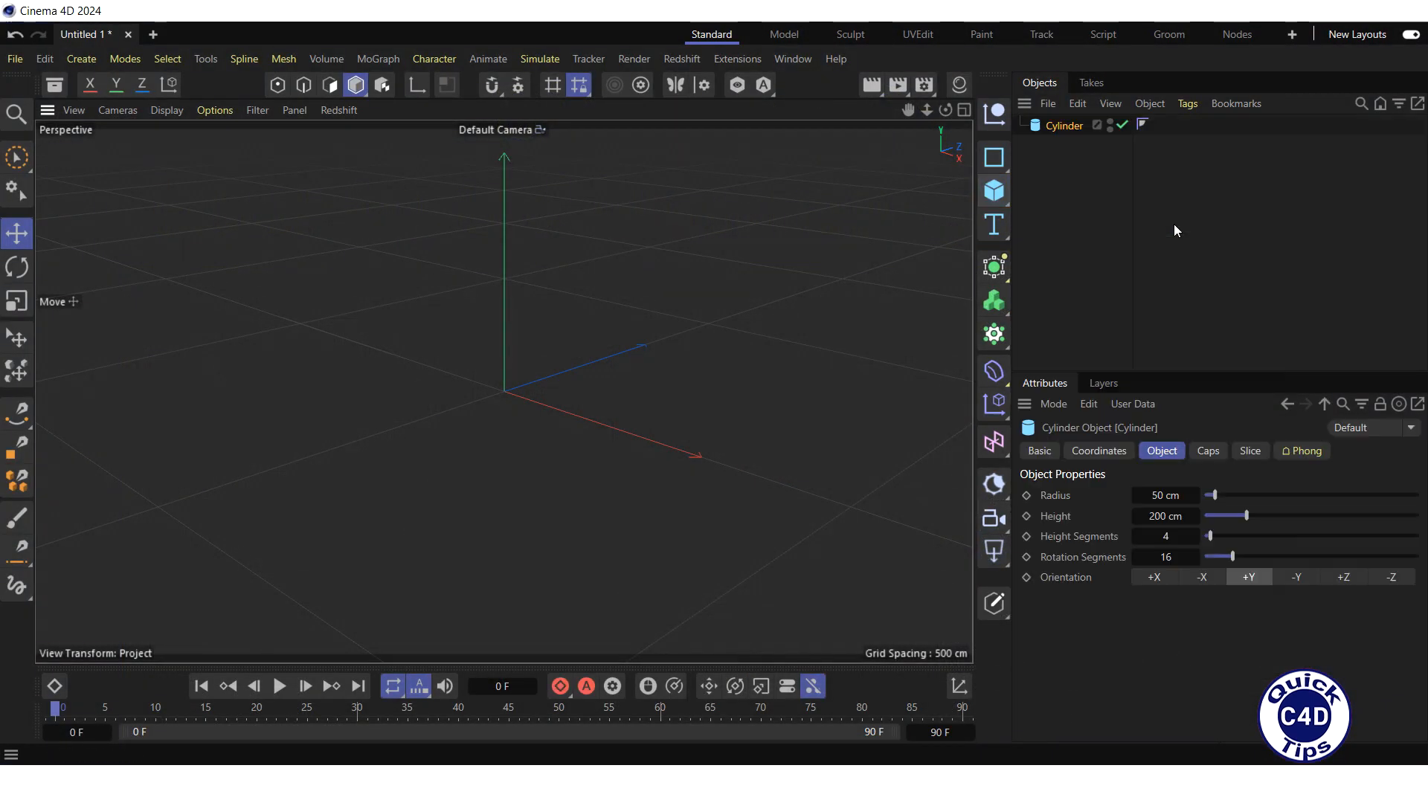
Step: Add a Plane beside the Cylinder and make both editable polygon objects
click(993, 190)
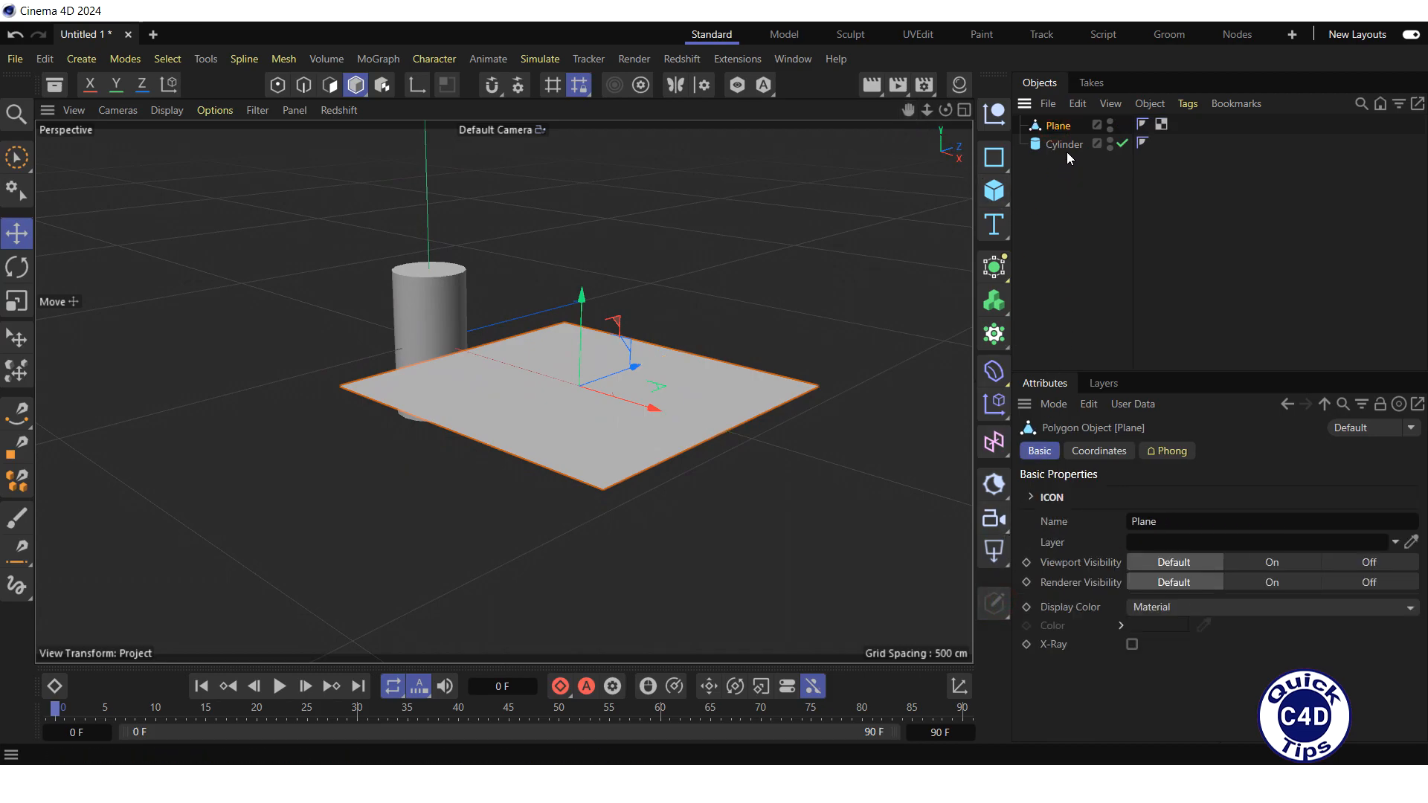
click(1062, 144)
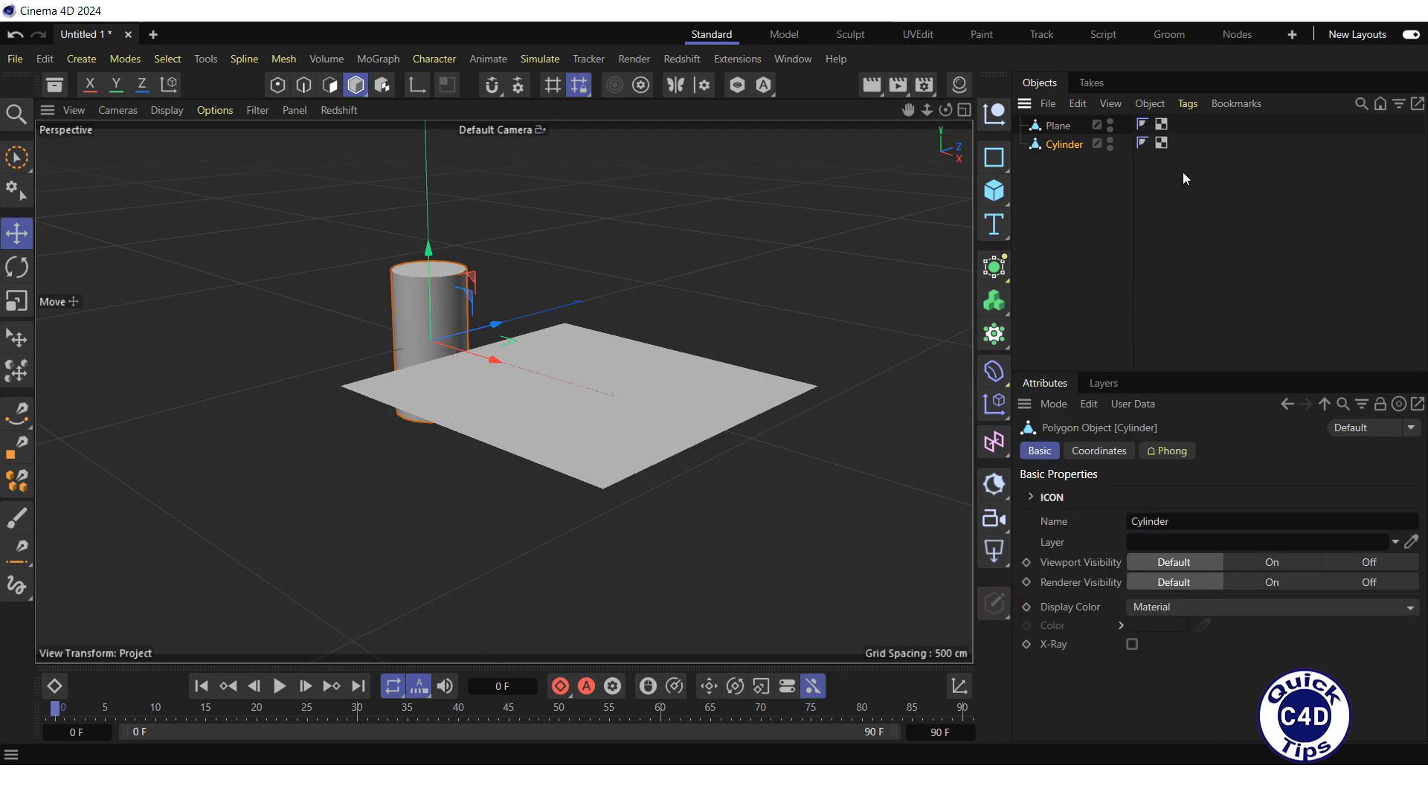
mouse_move(1153, 142)
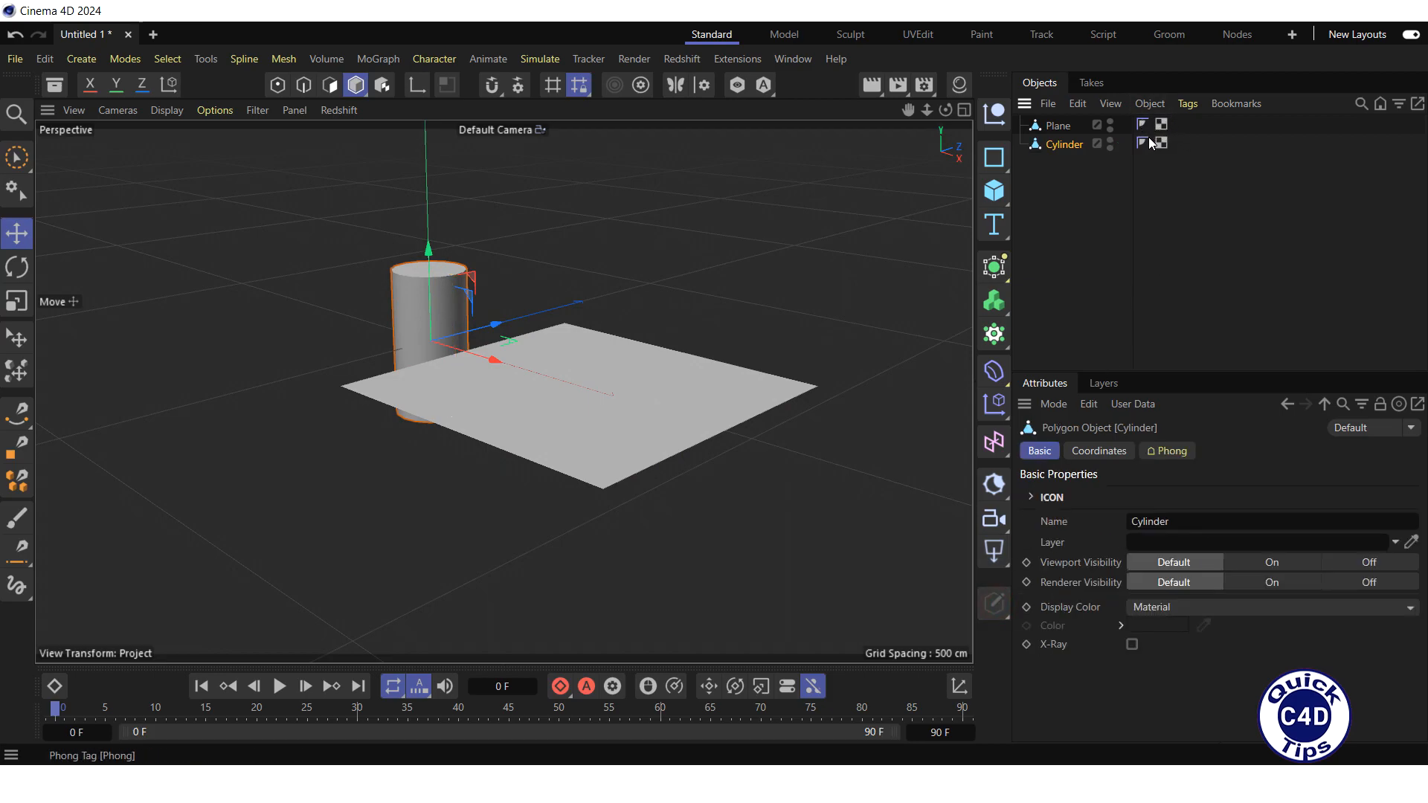
mouse_move(1094, 258)
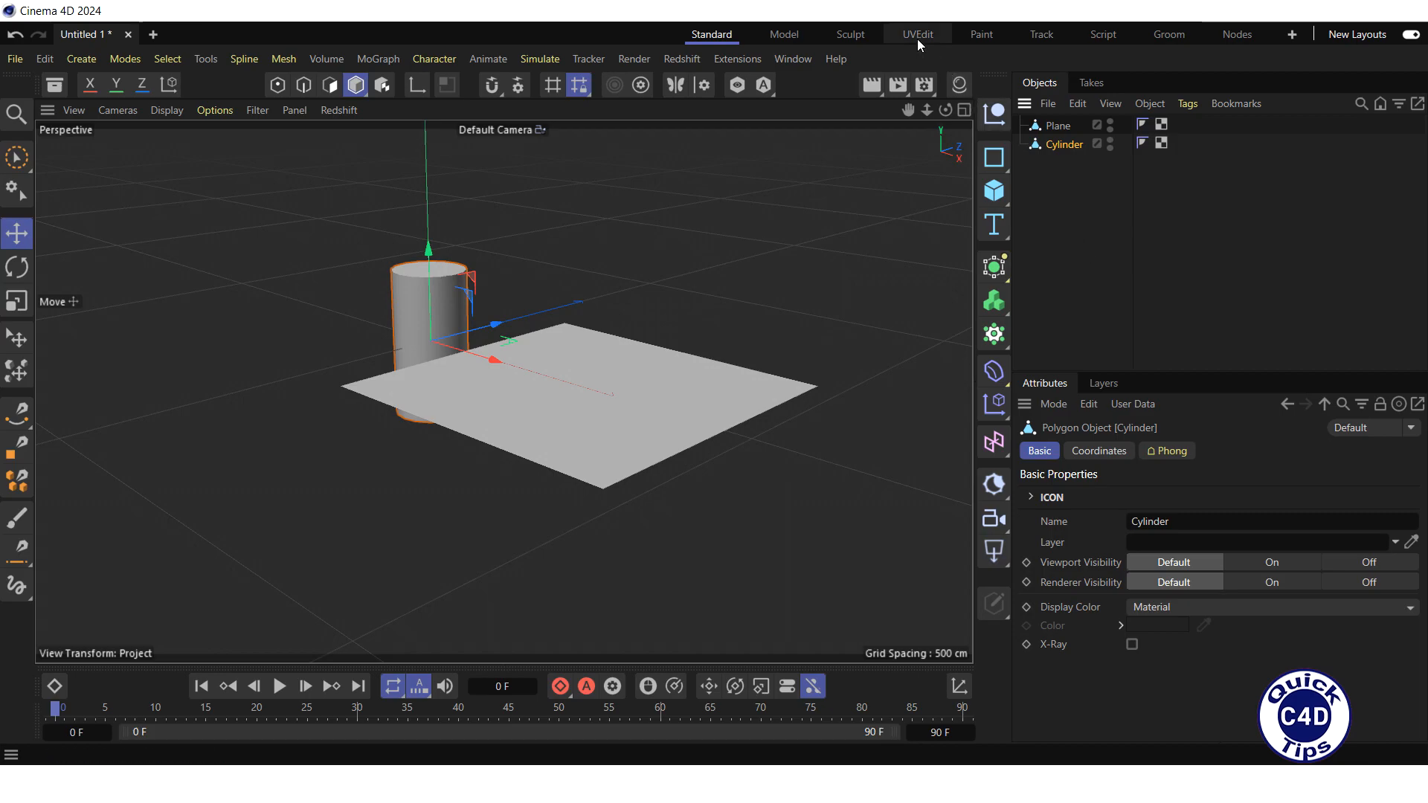
Step: Switch to the UVEdit layout with the Plane and Cylinder both selected
click(918, 35)
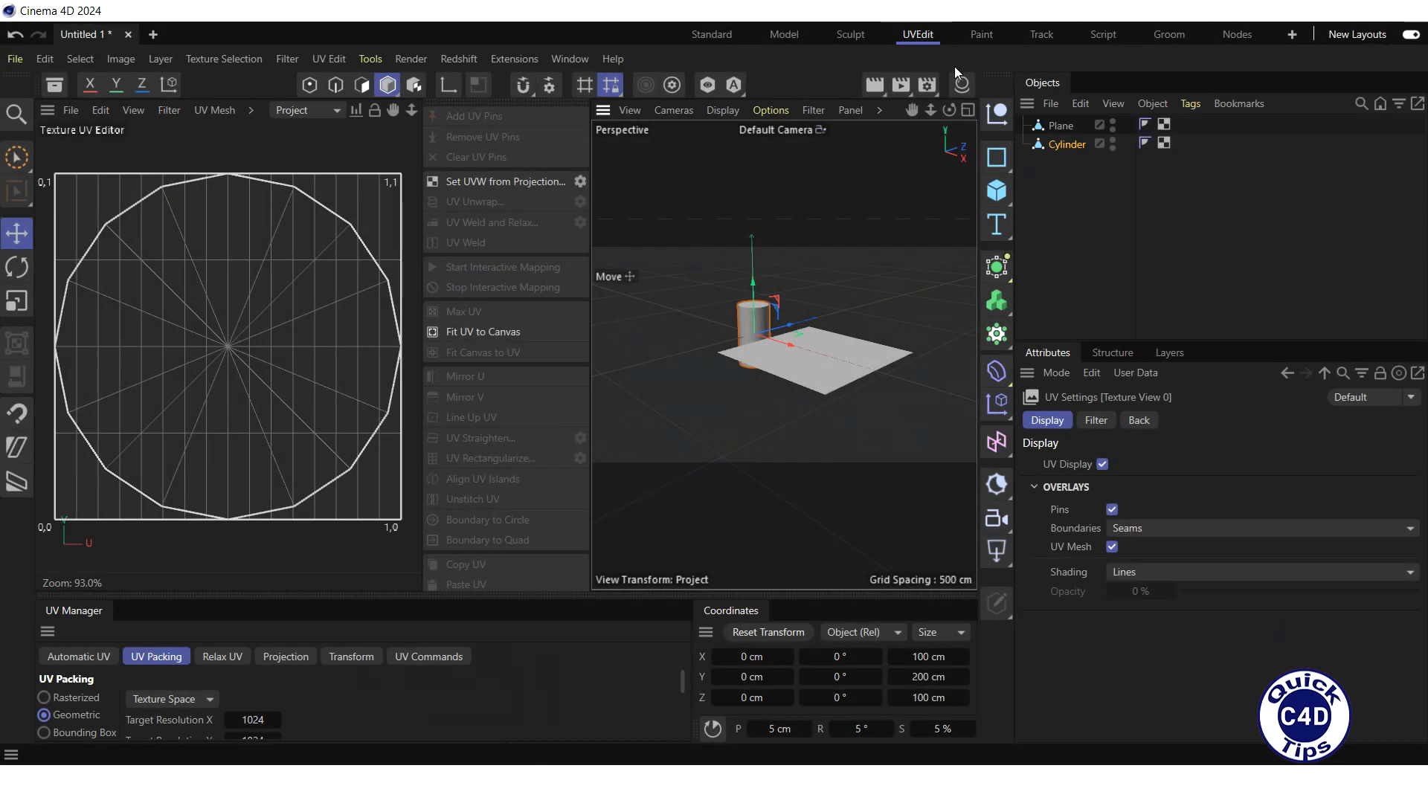
click(1055, 125)
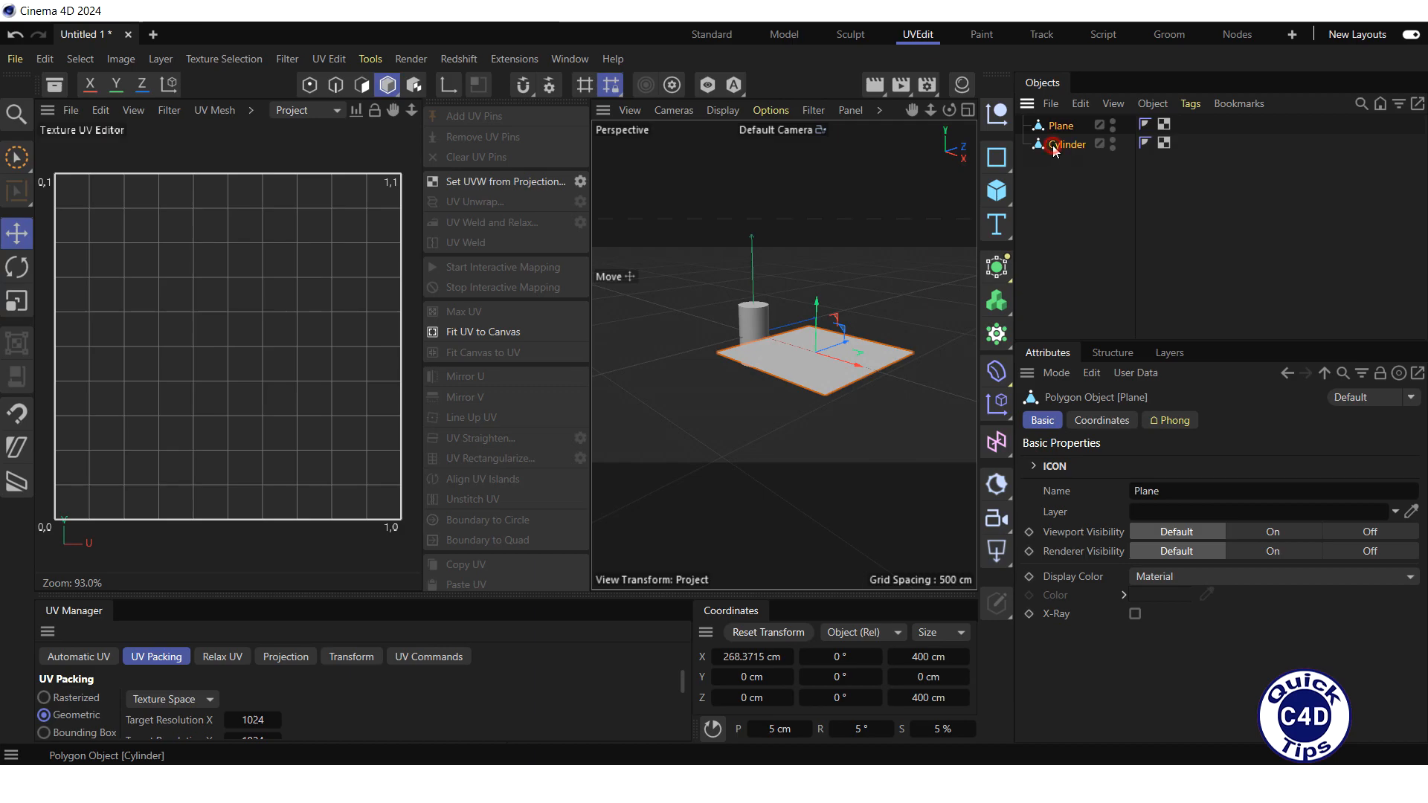
click(1068, 145)
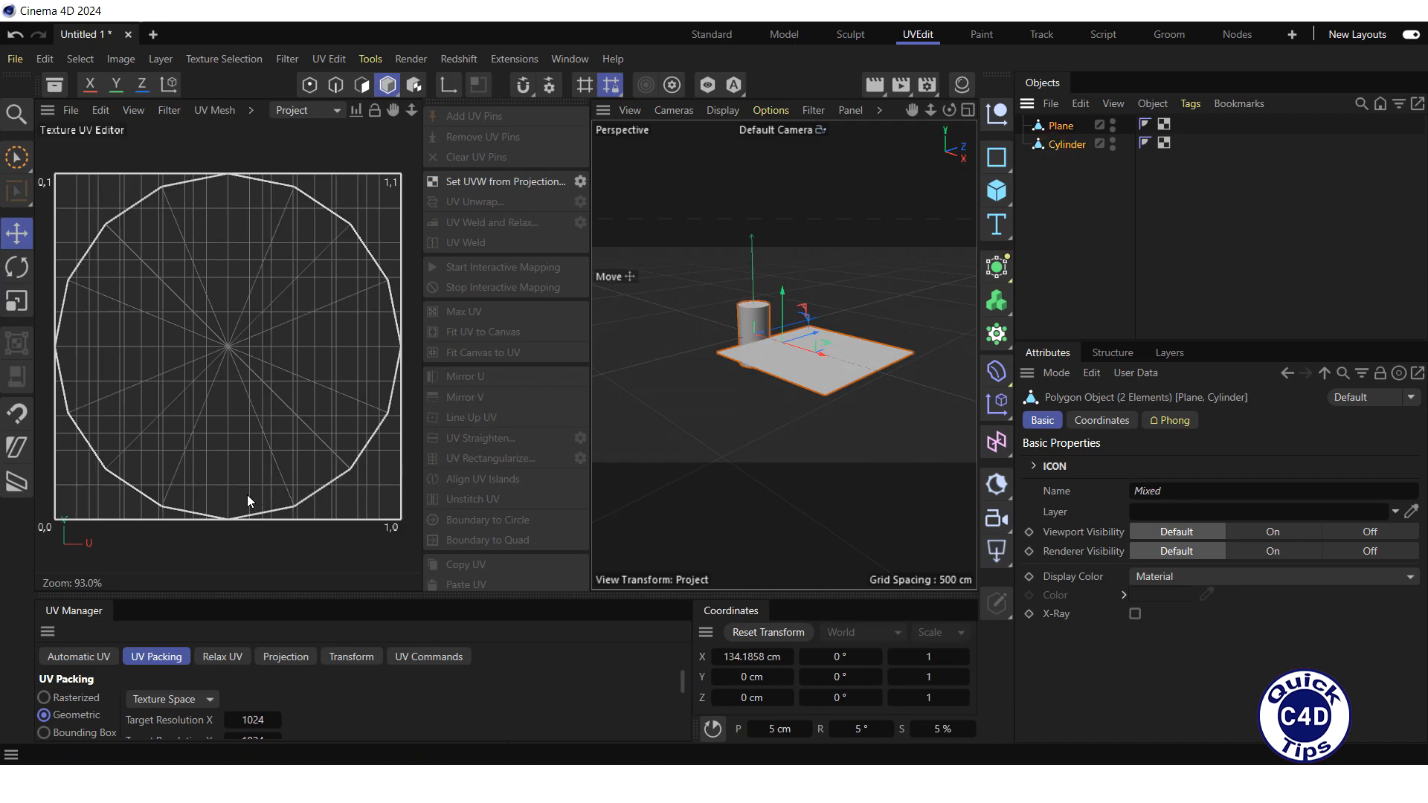
mouse_move(328, 332)
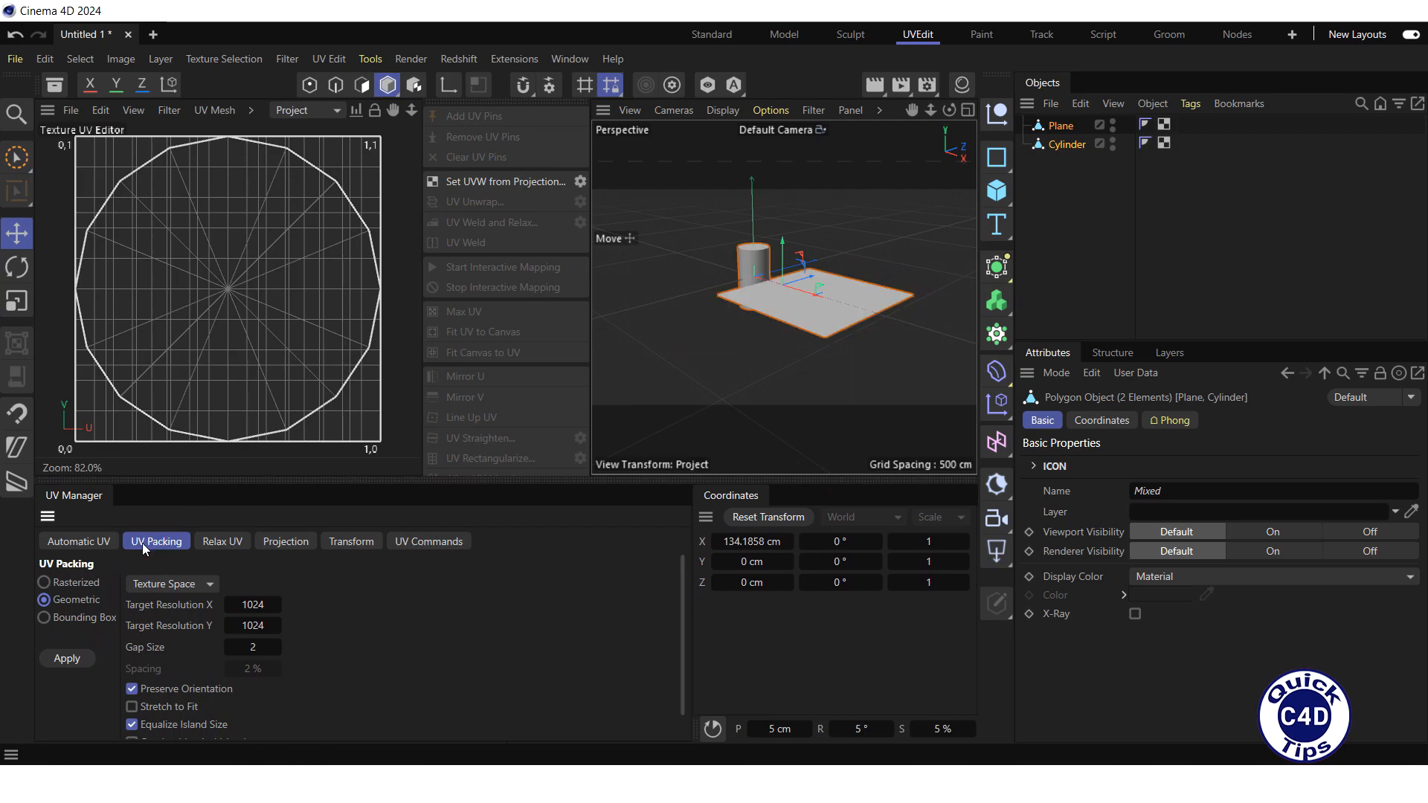
Step: Apply Geometric UV Packing with Preserve Orientation and Equalize Island Size kept on
click(43, 600)
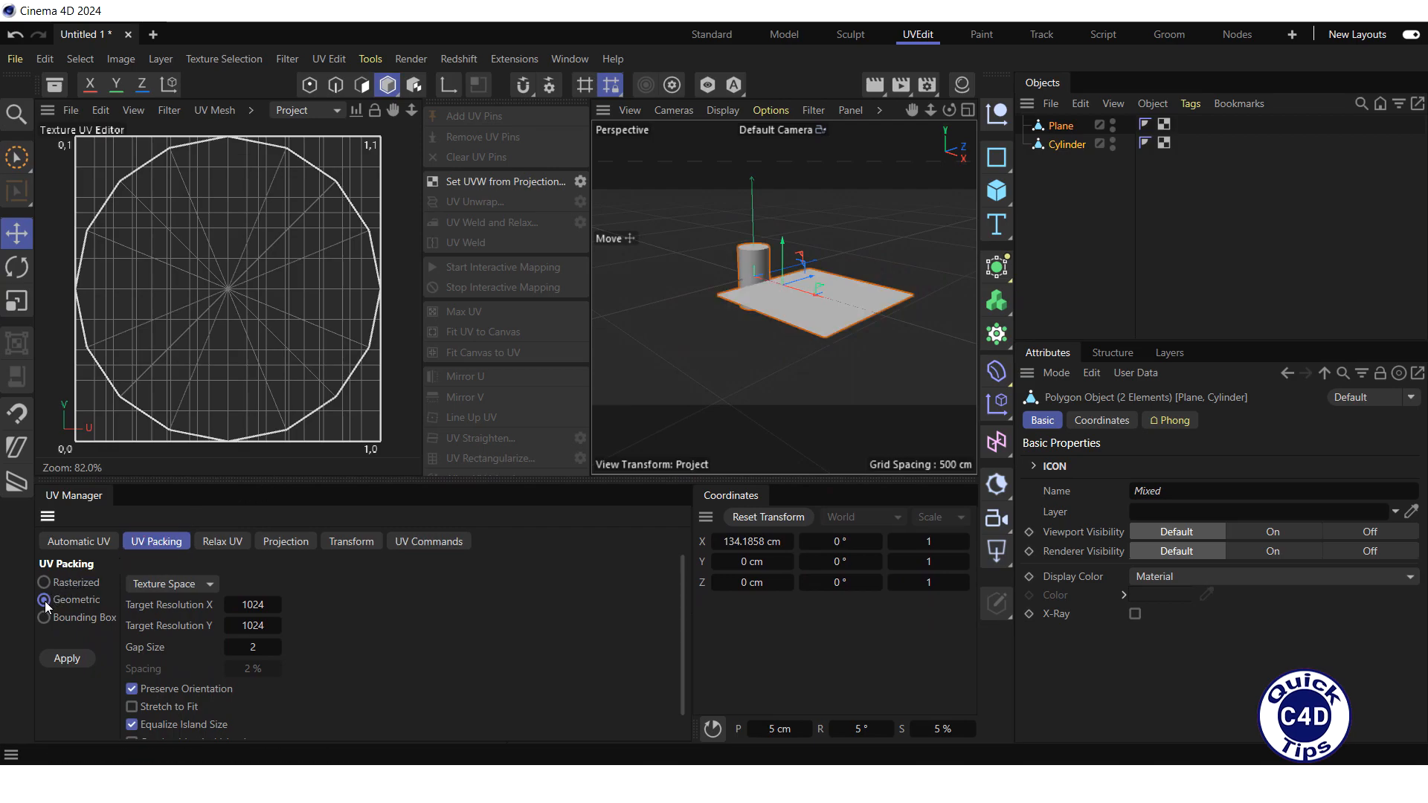
click(43, 599)
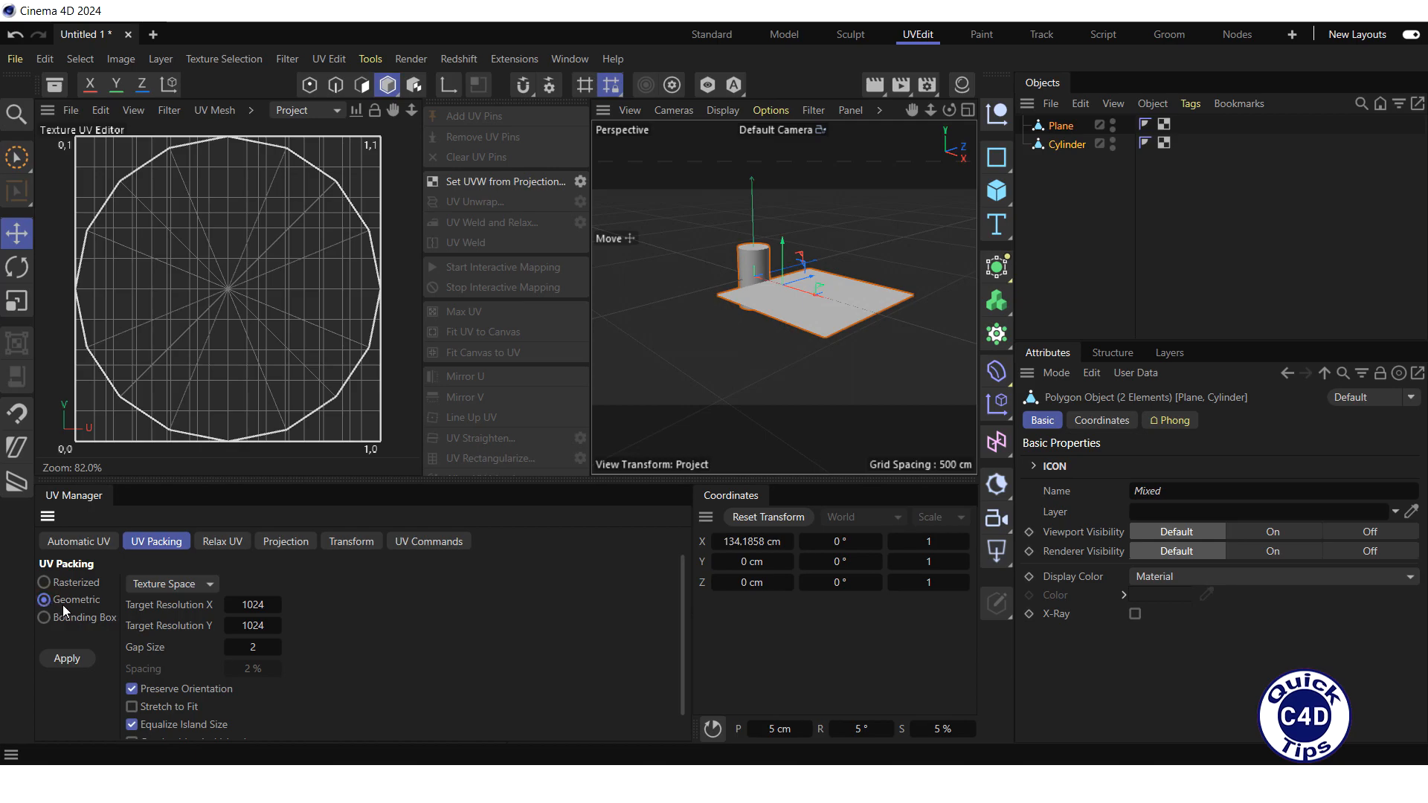
click(131, 688)
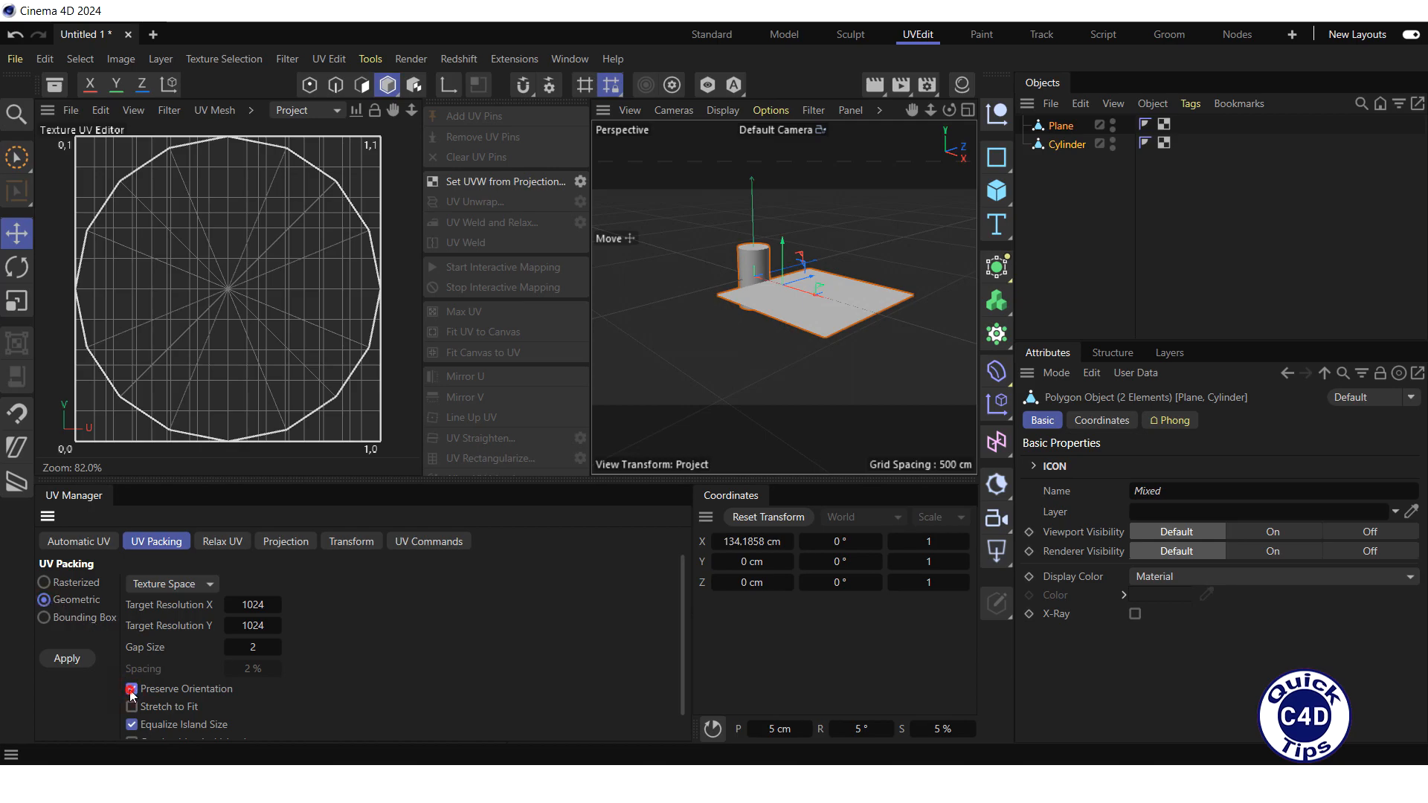
click(131, 689)
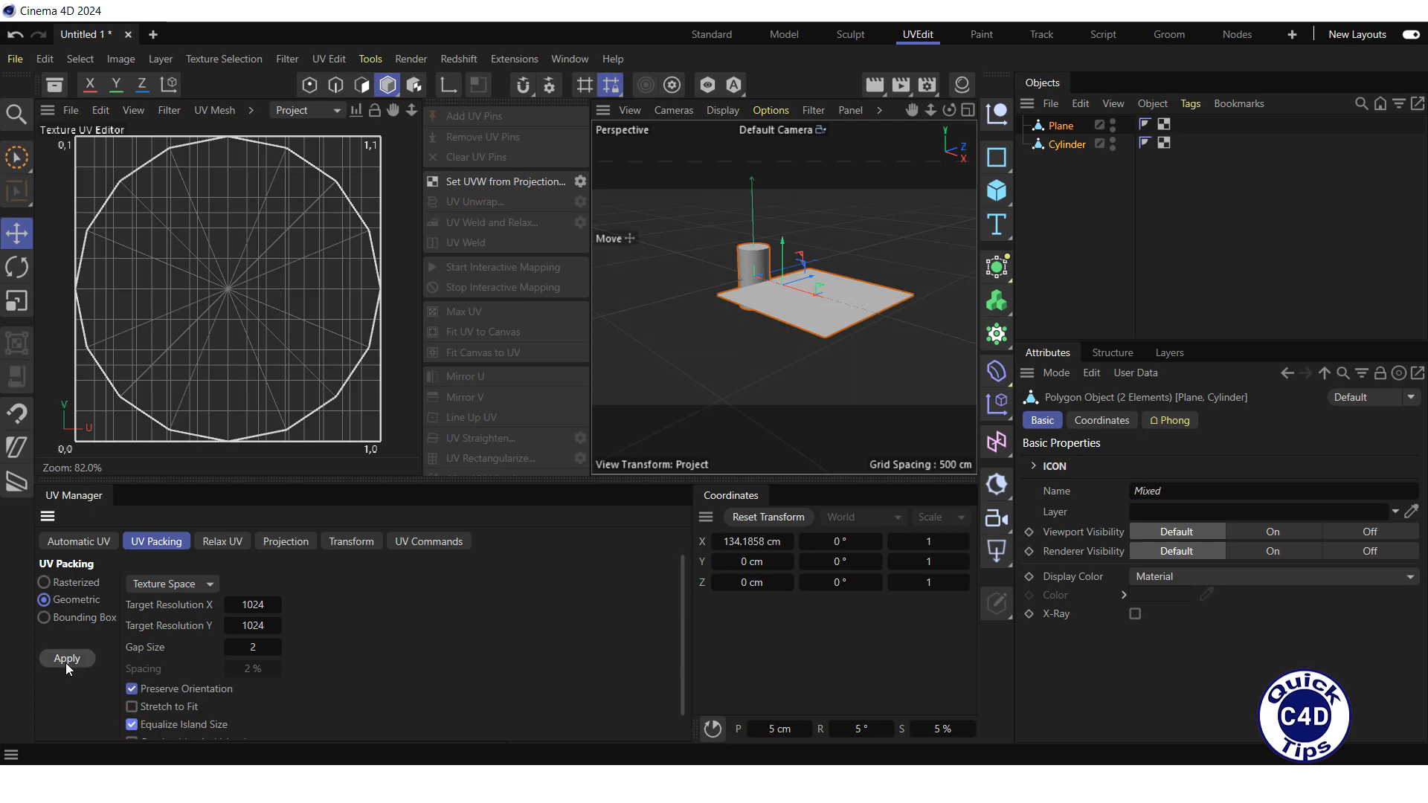
click(65, 659)
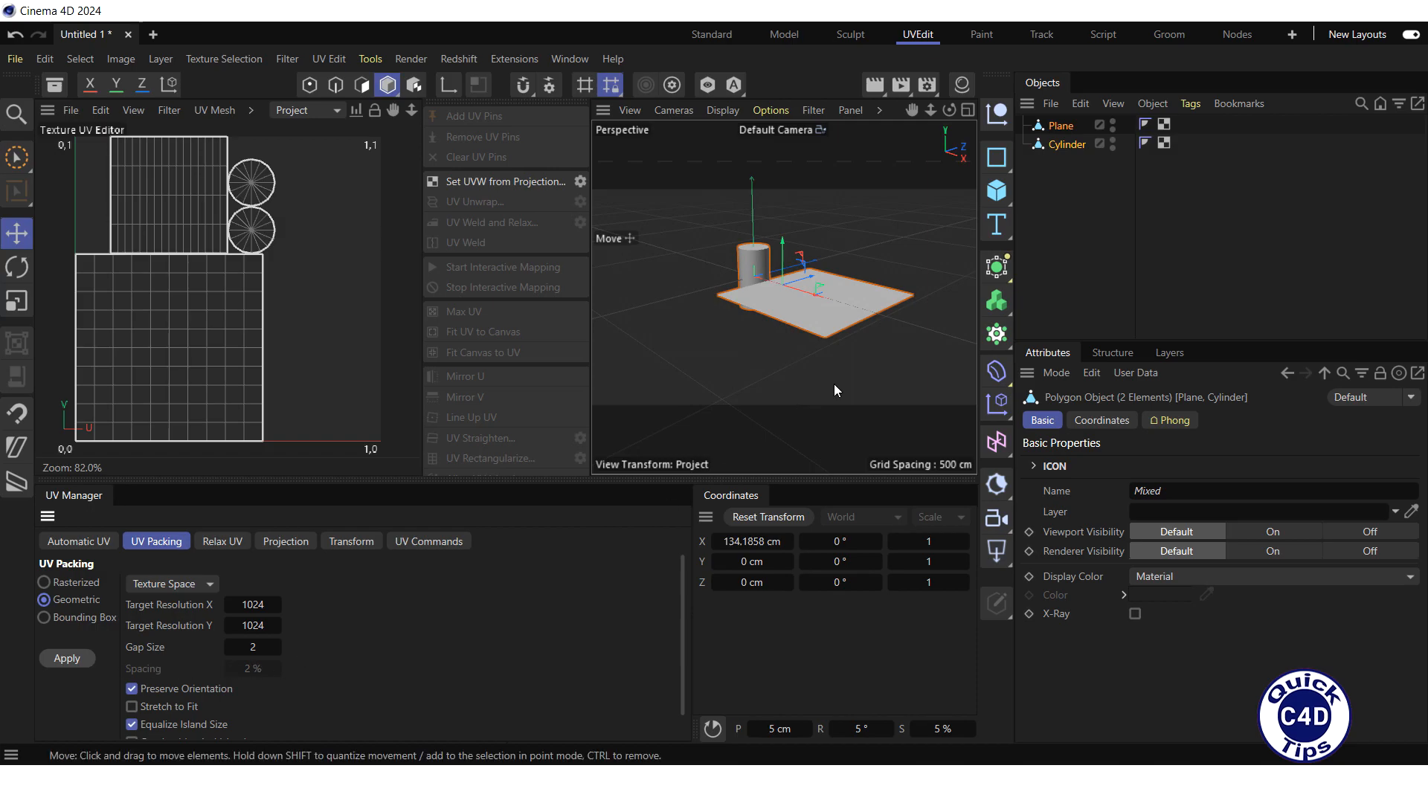
mouse_move(1058, 198)
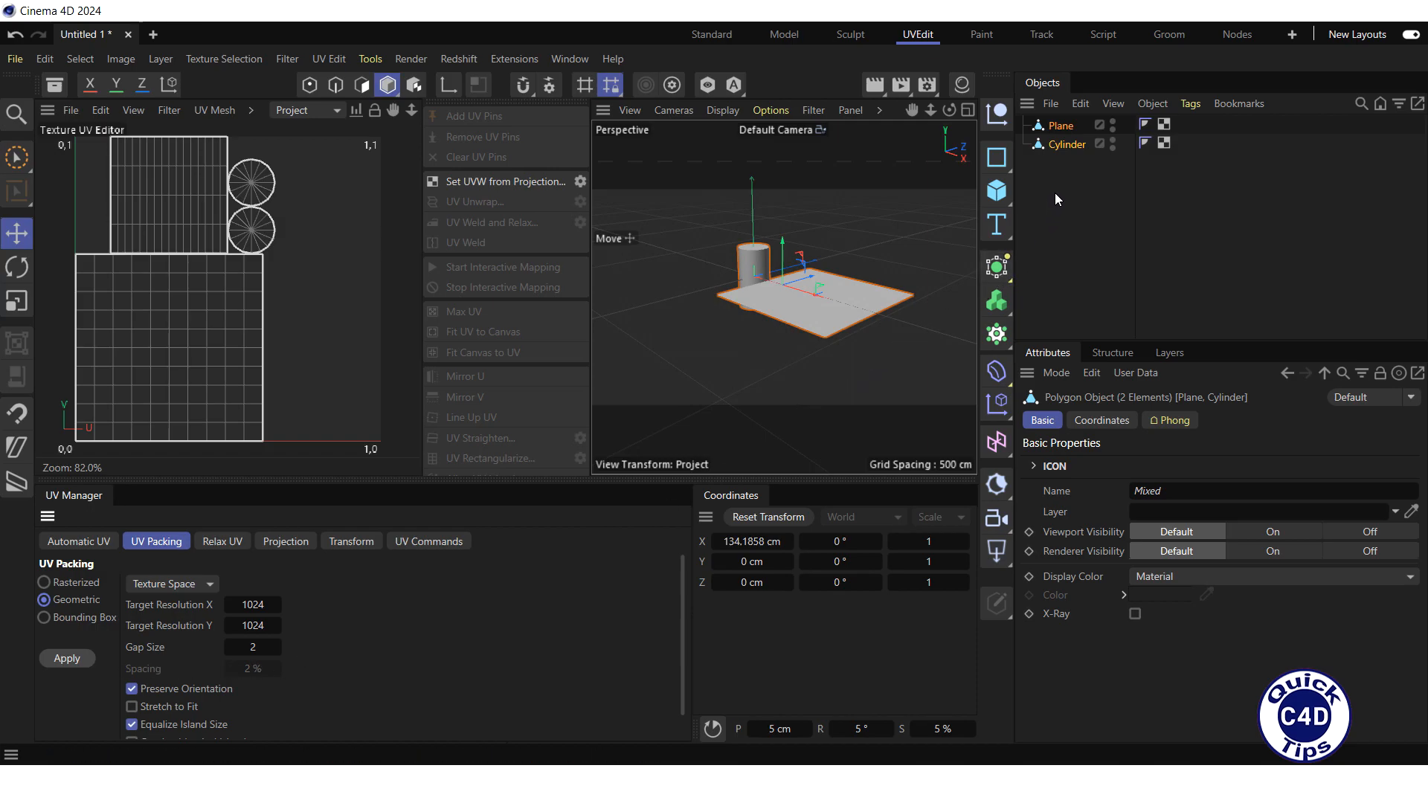
Step: Select only the Cylinder and reapply UV Packing so its islands fill the UV square
click(1066, 144)
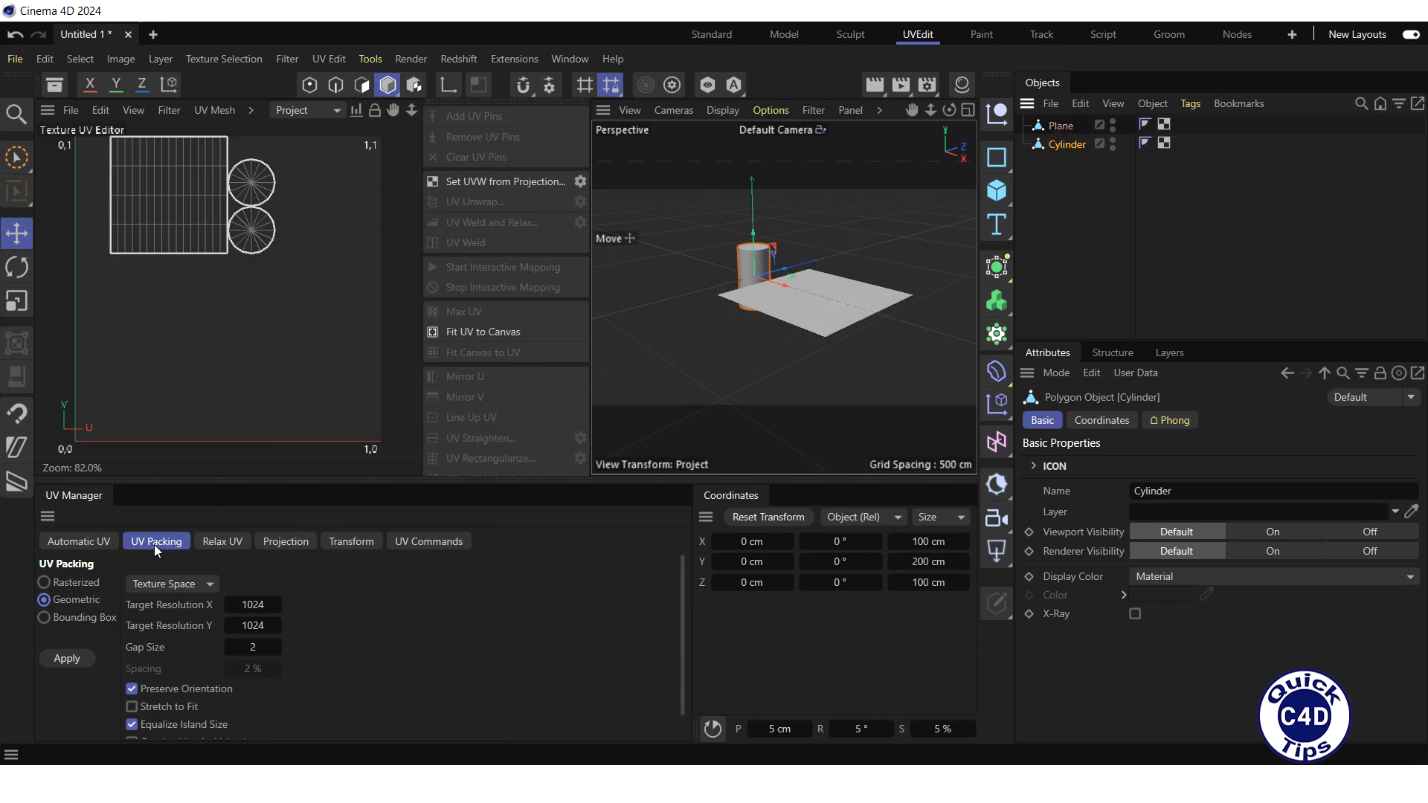
mouse_move(132, 734)
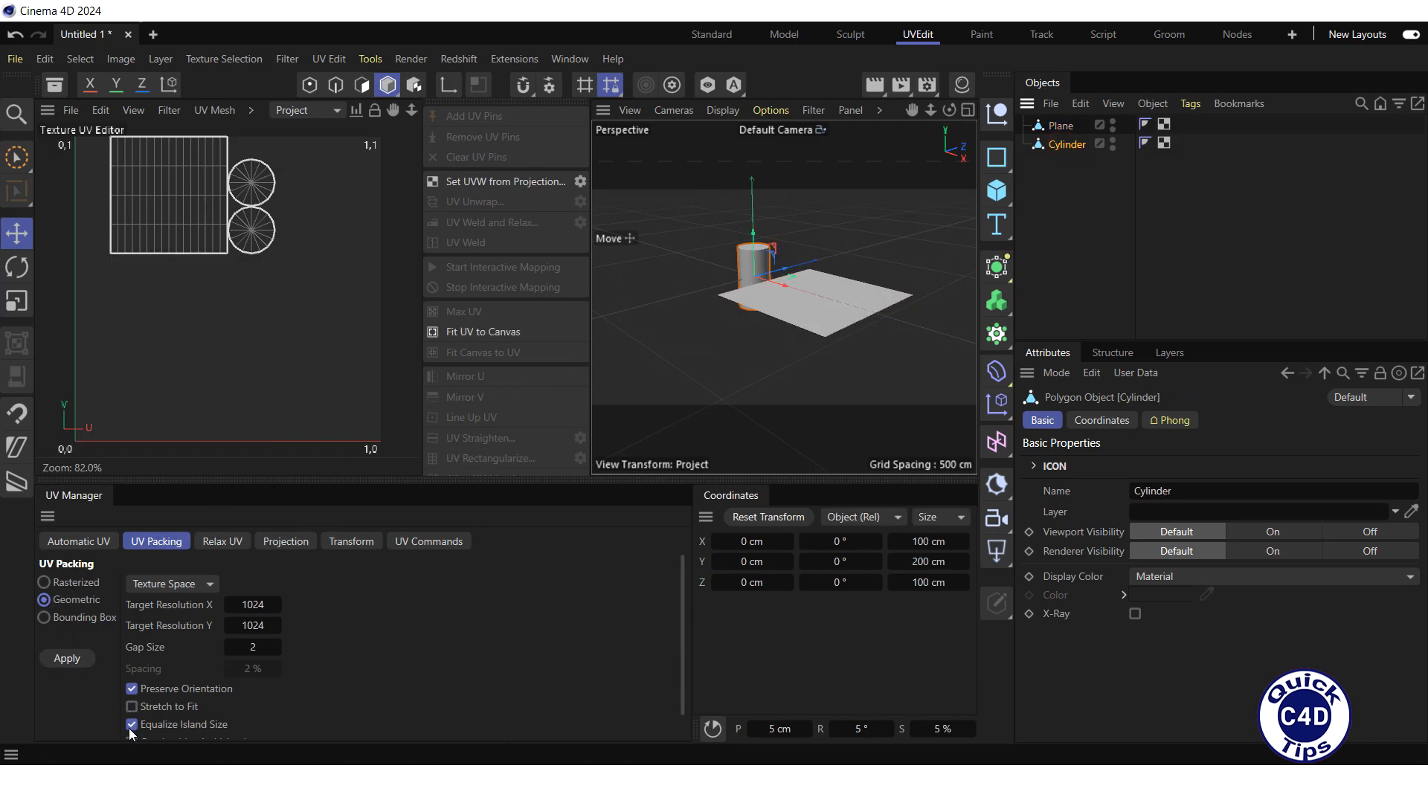
click(66, 657)
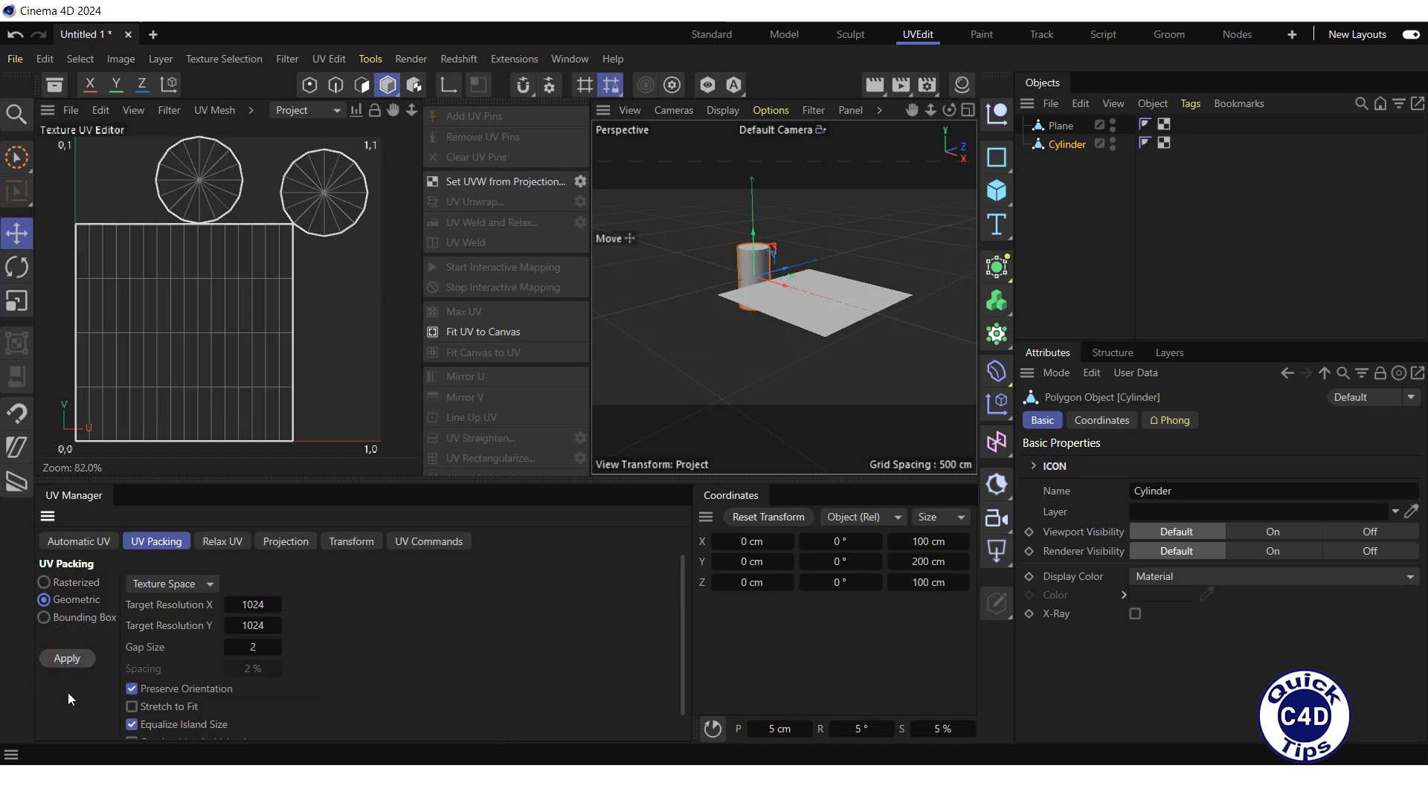